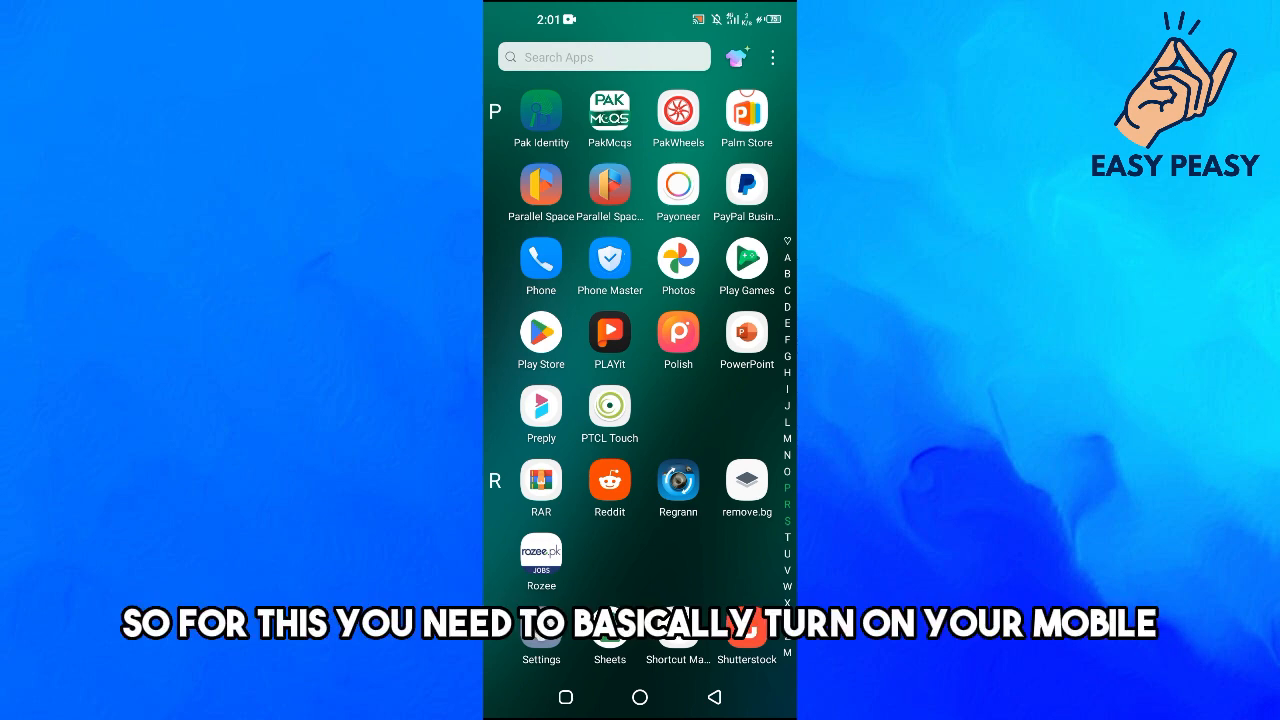
Pull down the notification shade to reveal the quick settings tiles.
{"action": "left_click_drag", "start_coordinate": [640, 10], "coordinate": [640, 300]}
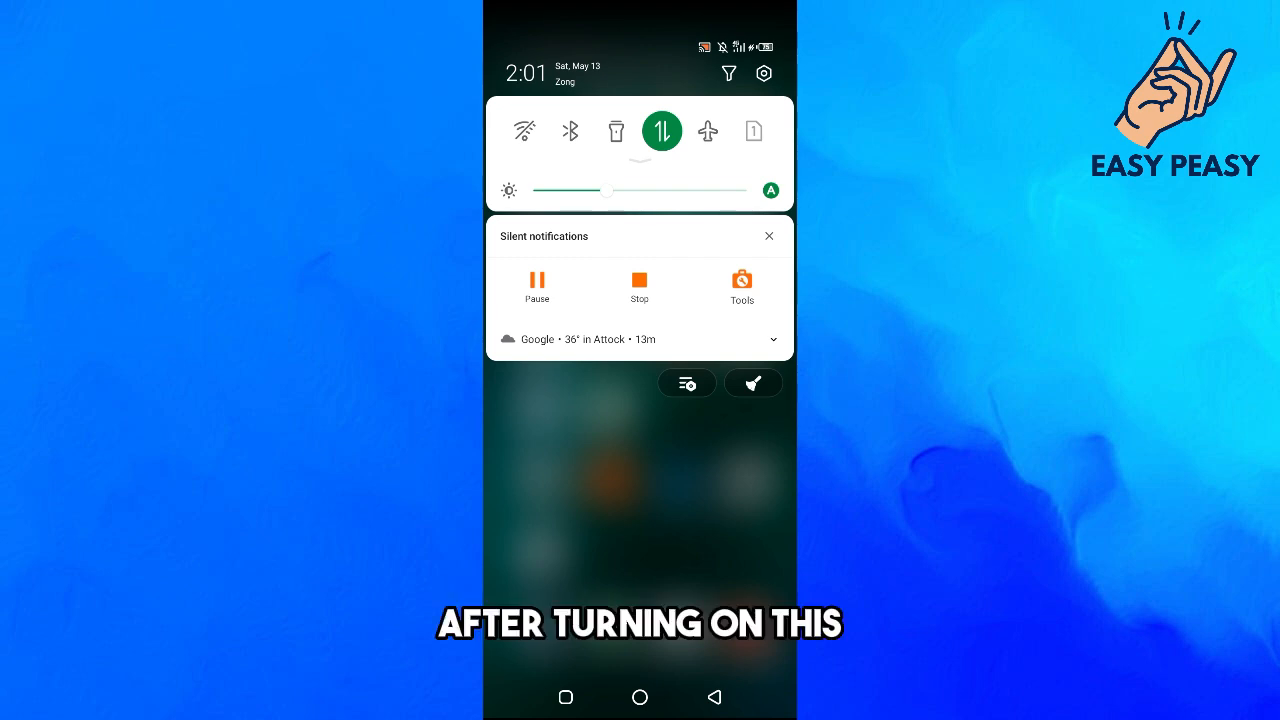
Keep mobile data on, enable the Hotspot tile and go to Hotspot & tethering settings.
{"action": "left_click", "coordinate": [660, 132]}
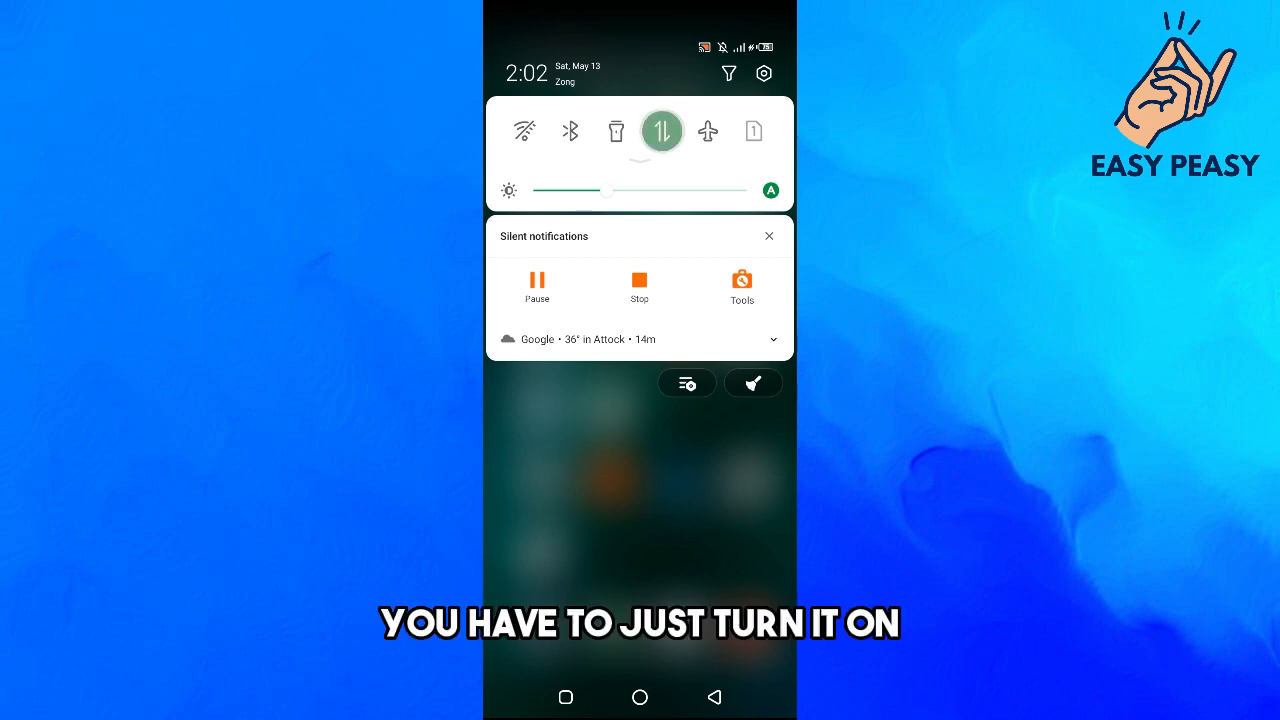
{"action": "left_click", "coordinate": [660, 132]}
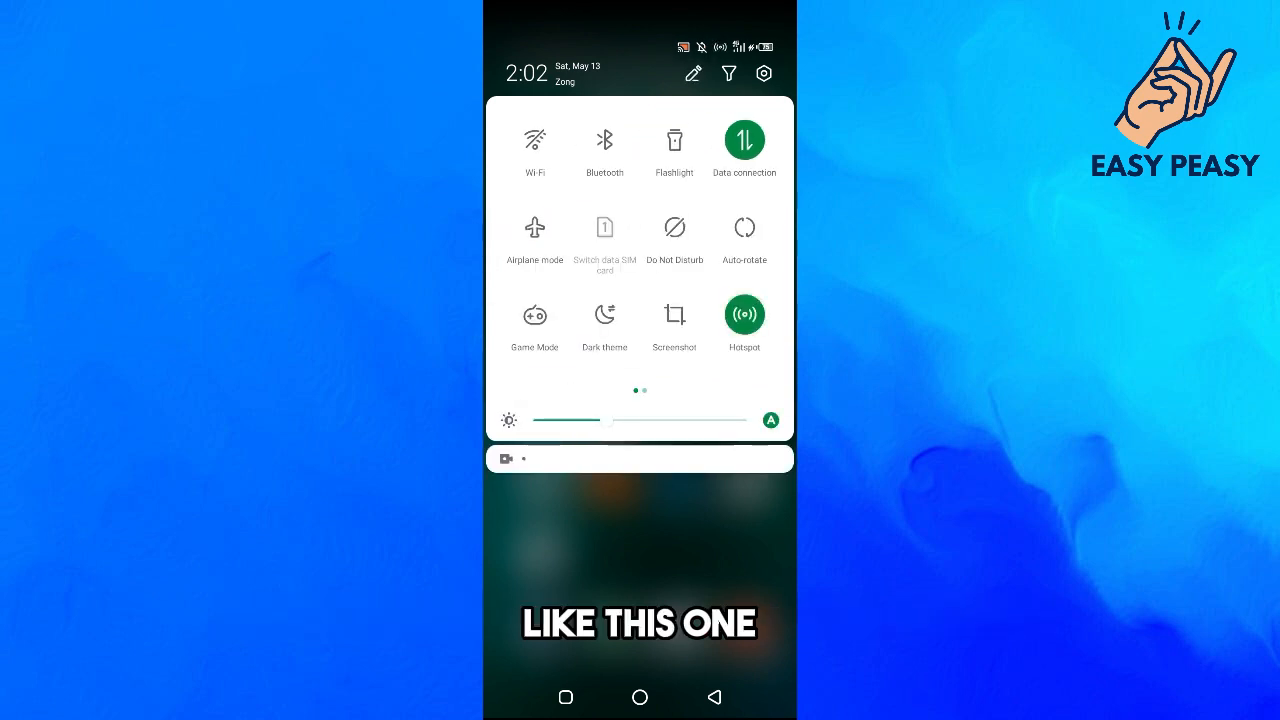
{"action": "left_click", "coordinate": [744, 314]}
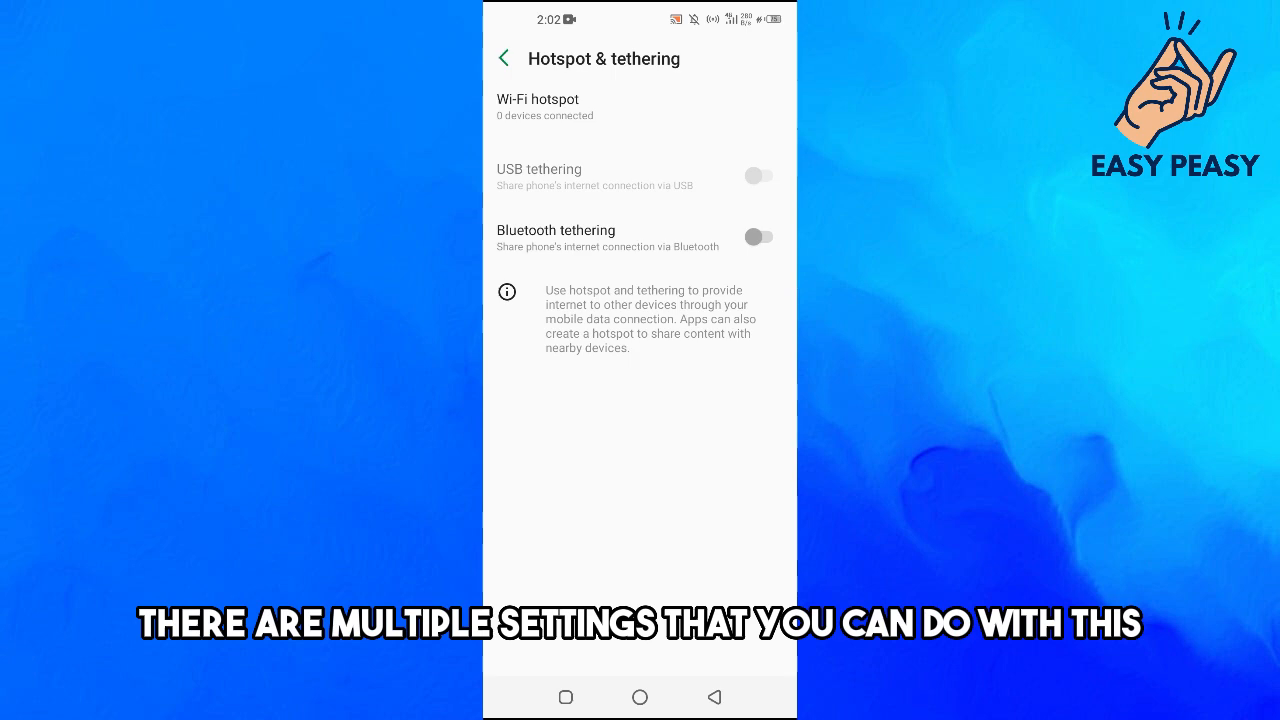
Go into the Wi-Fi hotspot page listing name, security, password and auto turn-off.
{"action": "left_click", "coordinate": [536, 106]}
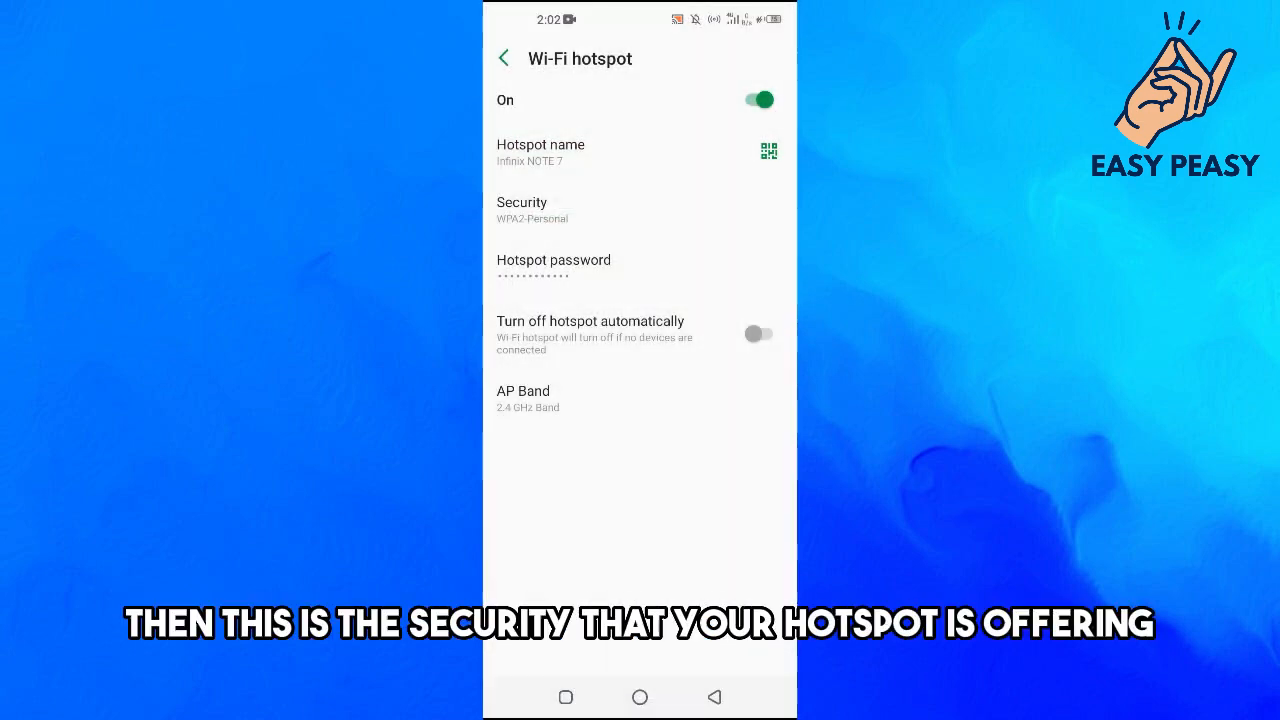
{"action": "left_click", "coordinate": [522, 210]}
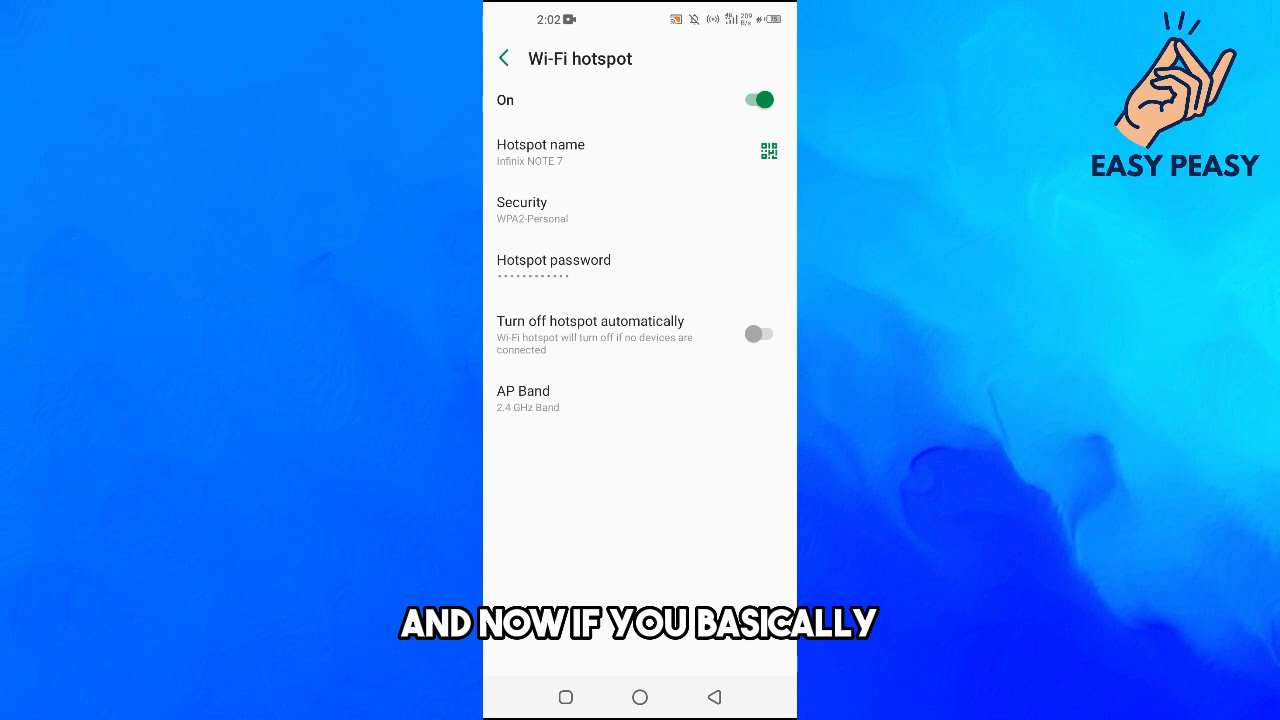
{"action": "left_click", "coordinate": [760, 332]}
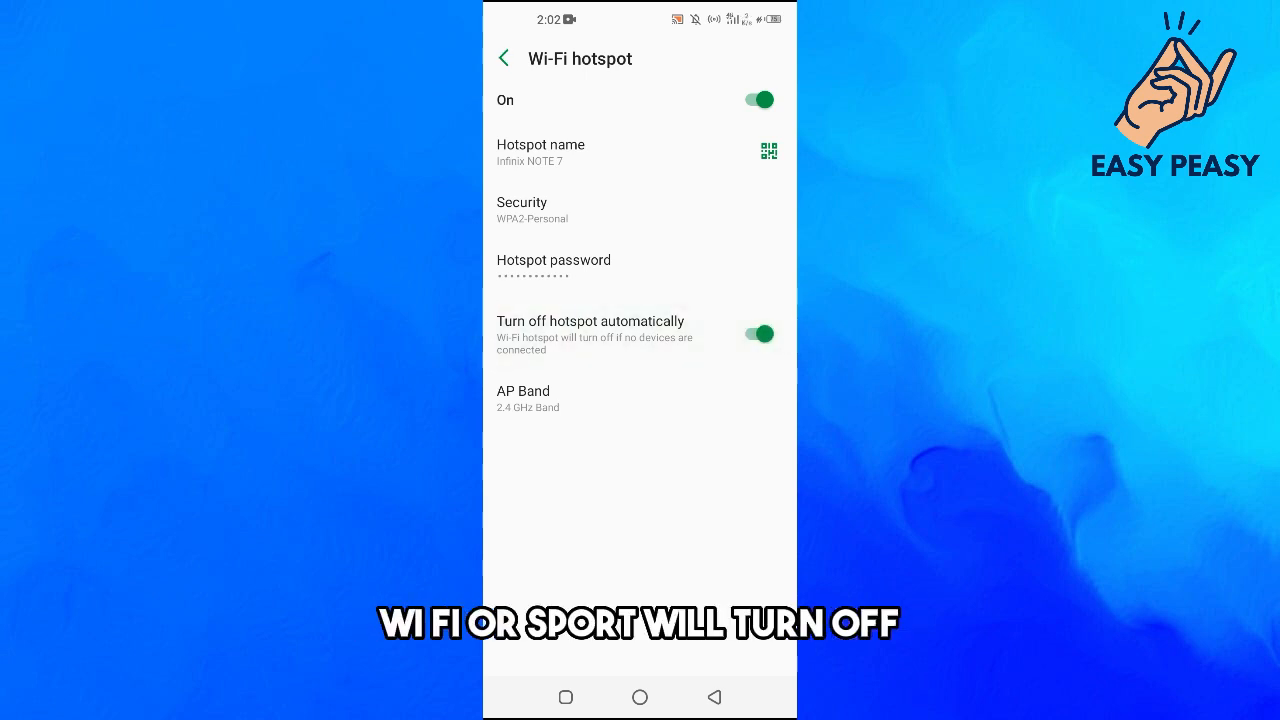
{"action": "left_click", "coordinate": [758, 332]}
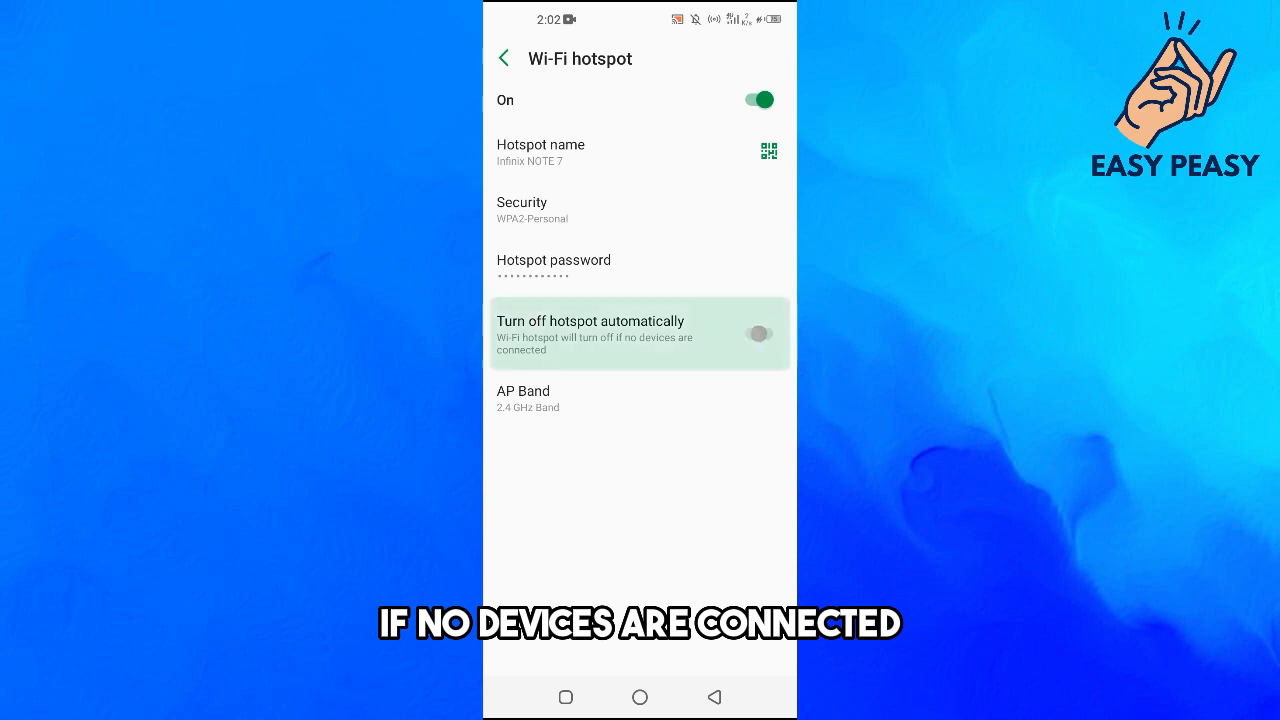